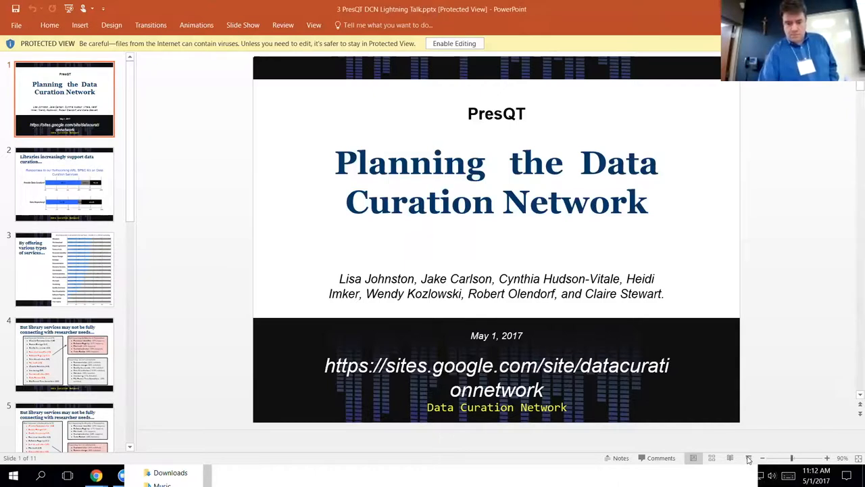
Start the 'Planning the Data Curation Network' slideshow in Presenter View on slide 1 of 11
{"action": "right_click", "coordinate": [749, 458]}
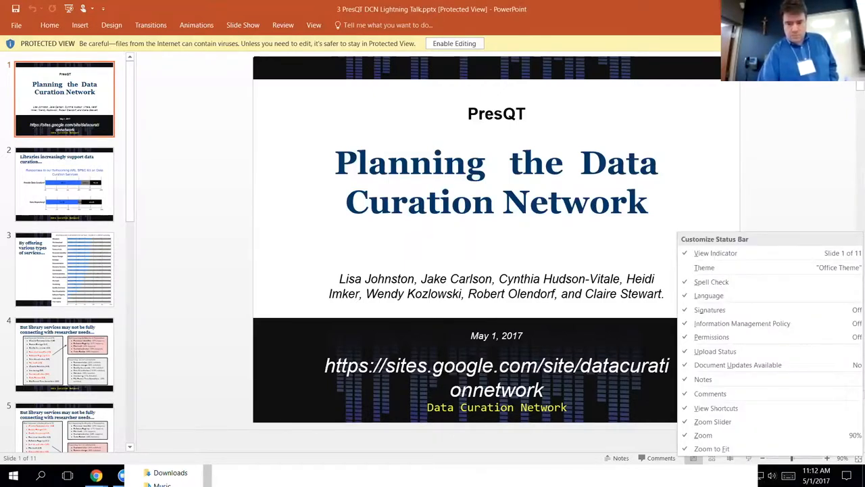
{"action": "left_click", "coordinate": [730, 457]}
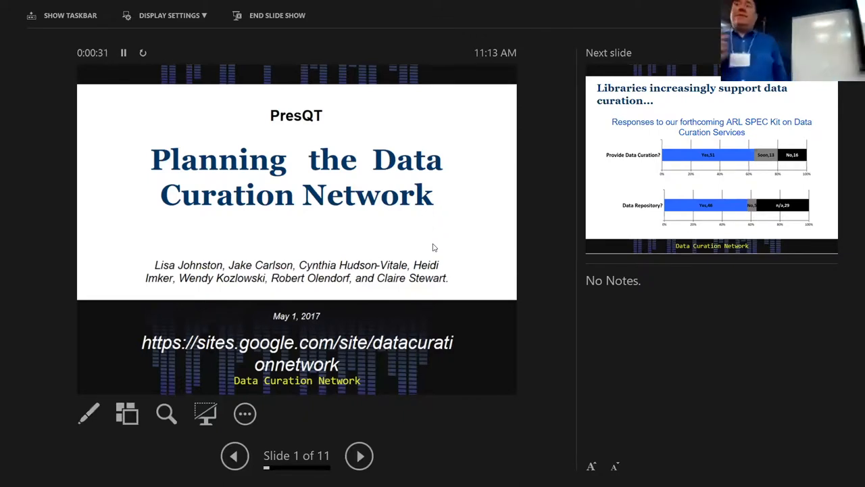
Advance past the libraries chart to slide 3, the services chart
{"action": "left_click", "coordinate": [360, 455]}
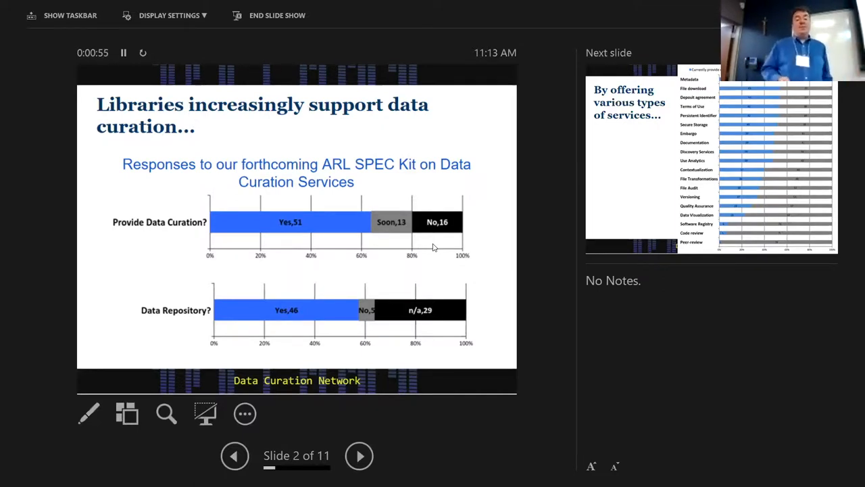
{"action": "left_click", "coordinate": [359, 454]}
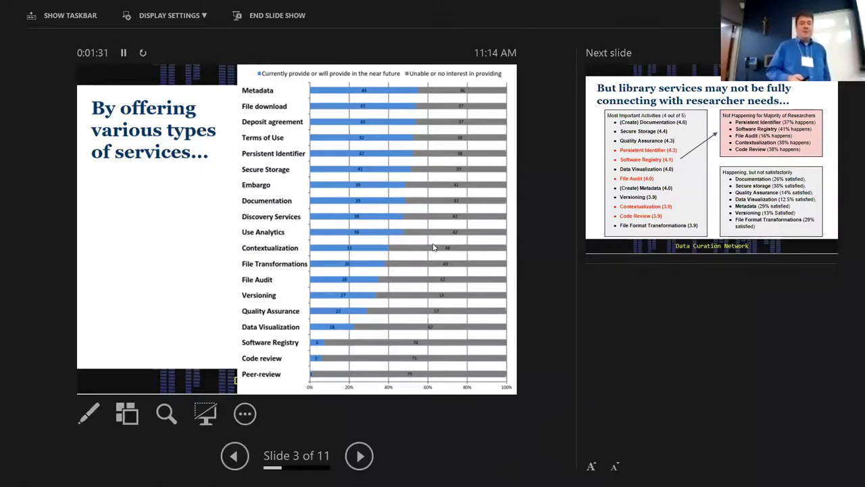
Advance to slide 4 on library services not fully connecting with researcher needs
{"action": "left_click", "coordinate": [360, 454]}
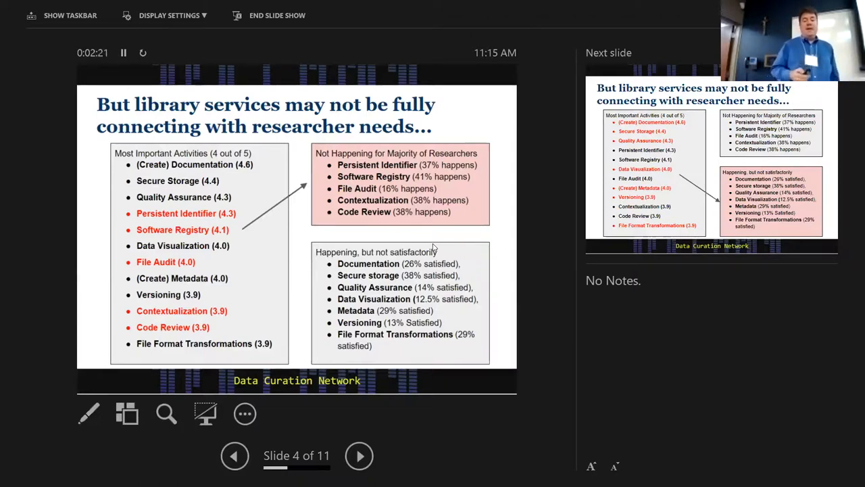
Advance through slide 5 to slide 6, the curation needed versus taken chart
{"action": "left_click", "coordinate": [359, 454]}
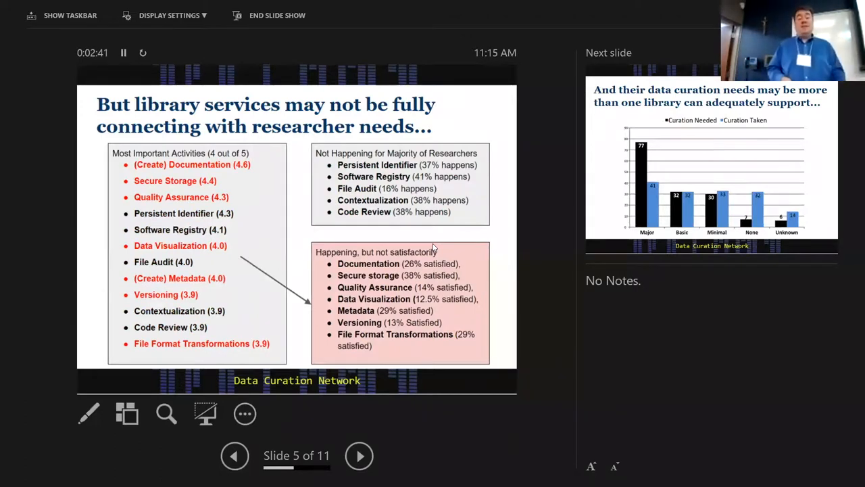
{"action": "left_click", "coordinate": [360, 454]}
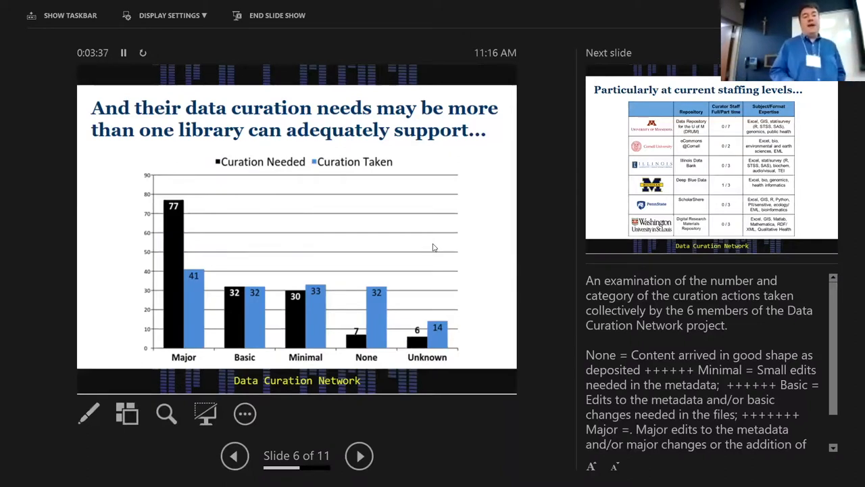
Advance past the staffing levels table to slide 8, the Data Curation Network diagram
{"action": "left_click", "coordinate": [360, 454]}
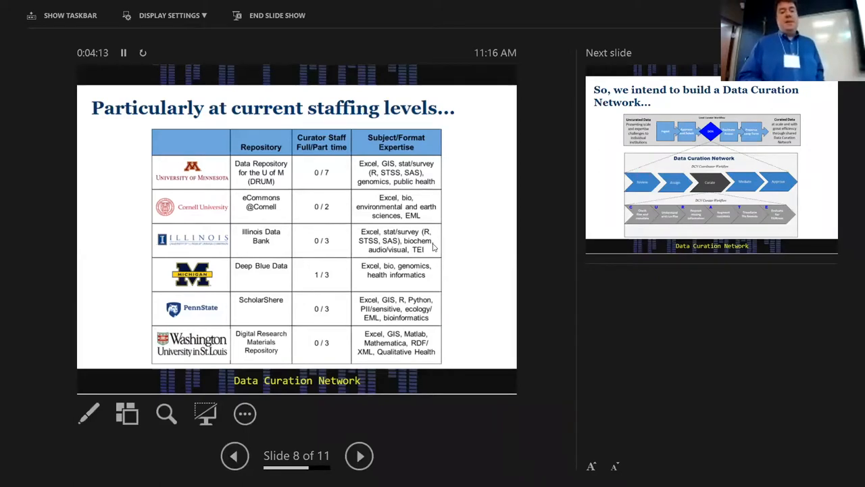
{"action": "left_click", "coordinate": [360, 454]}
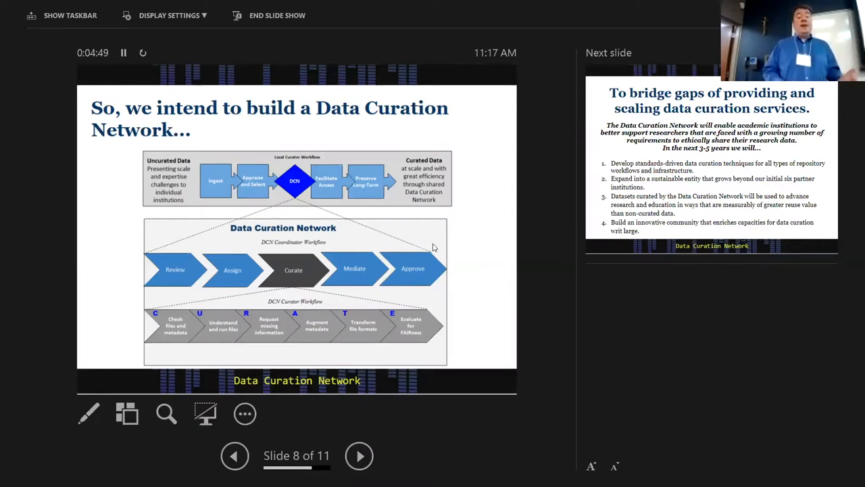
Advance to slide 9 on bridging gaps in providing and scaling data curation services
{"action": "left_click", "coordinate": [360, 454]}
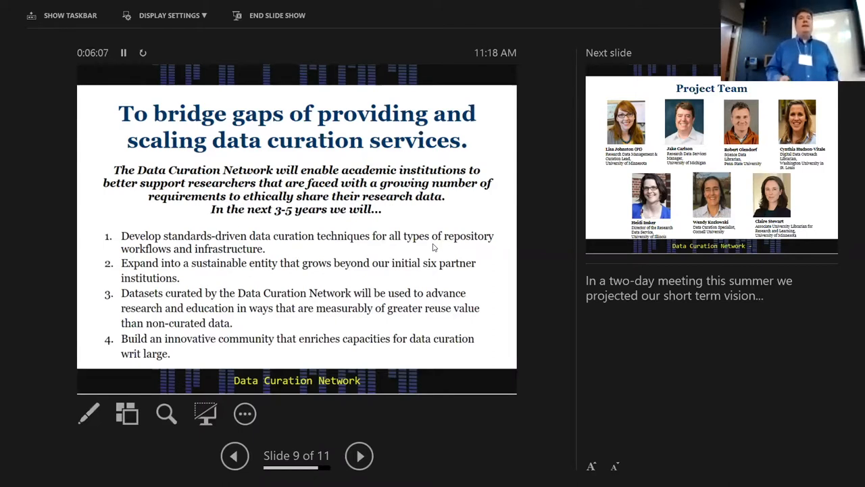
Advance through the Project Team slide to the final slide 11, More Information on the DCN Project
{"action": "left_click", "coordinate": [359, 455]}
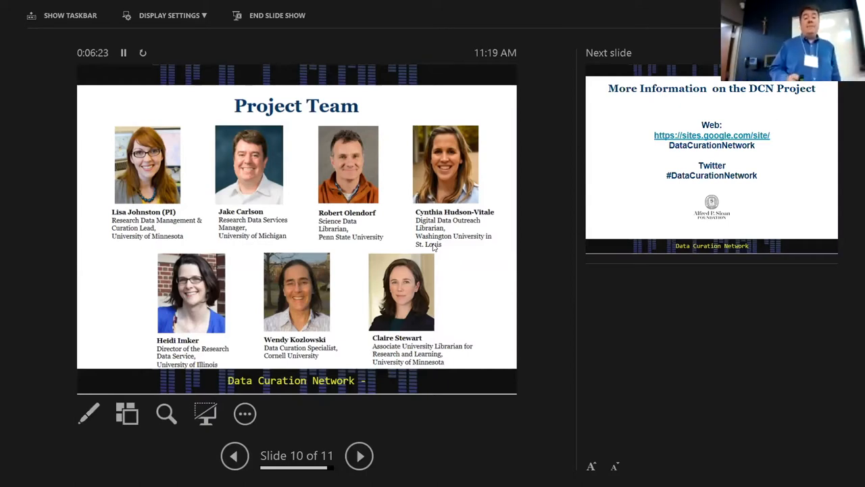
{"action": "left_click", "coordinate": [359, 455]}
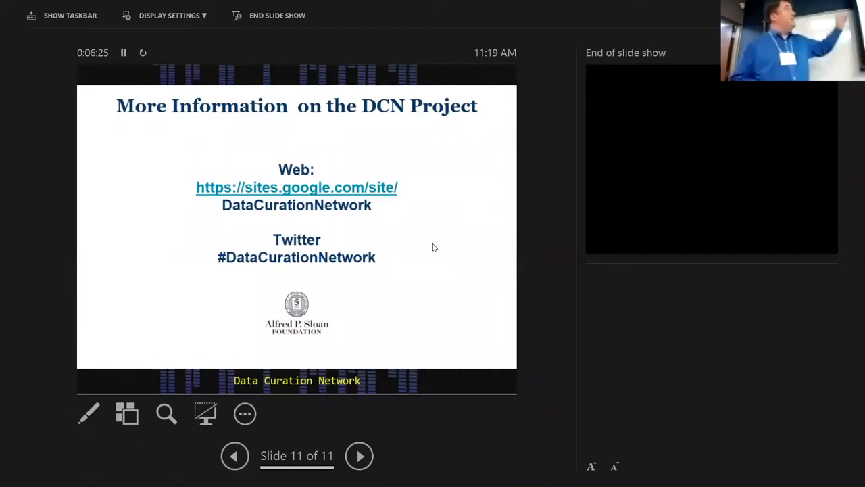